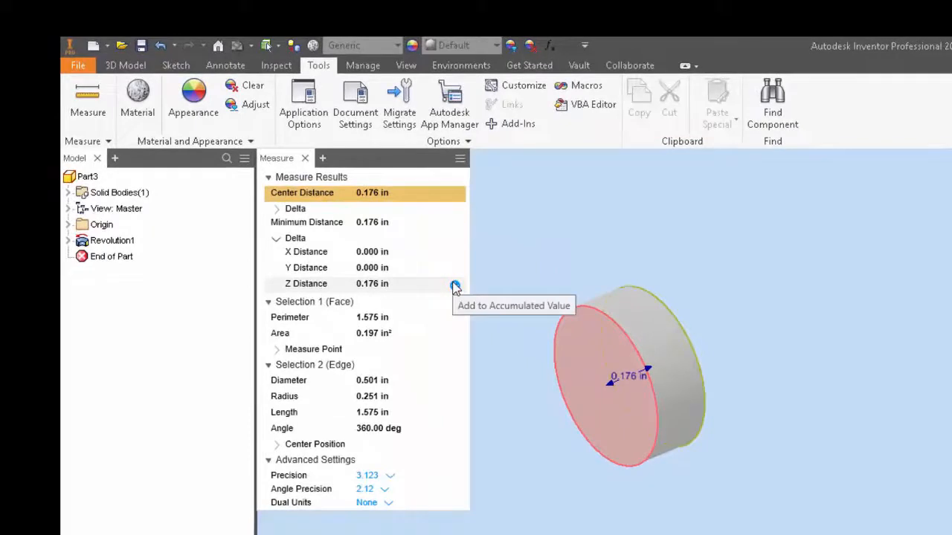
mouse_move(467, 274)
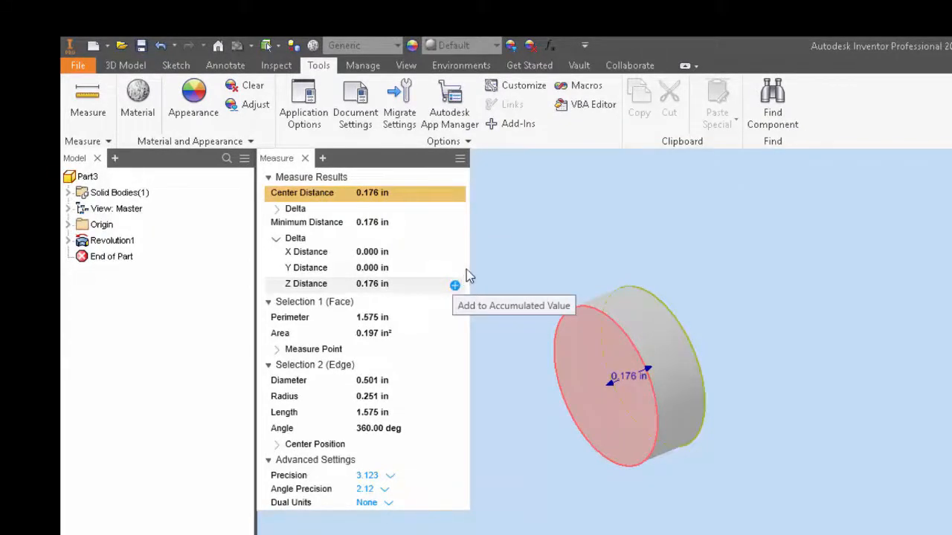
- Start extruding the block's rectangular sketch profile at the default 1.000 in depth
click(125, 65)
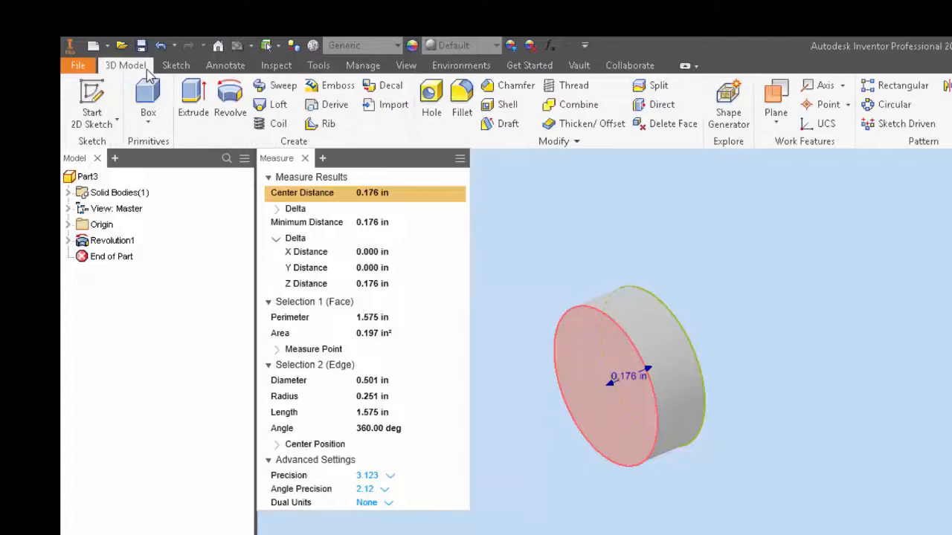
click(432, 97)
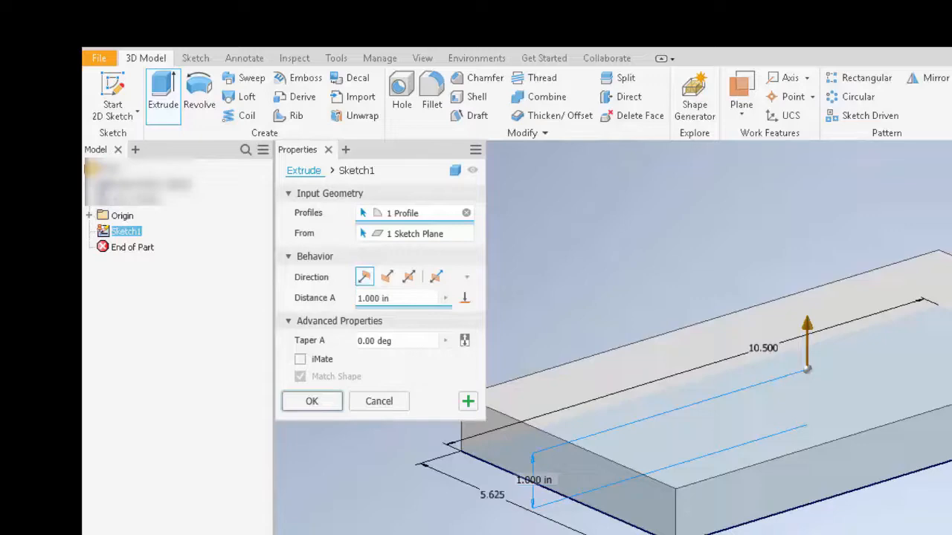
- Confirm the 1.000 in extrusion so the block becomes a solid
click(310, 401)
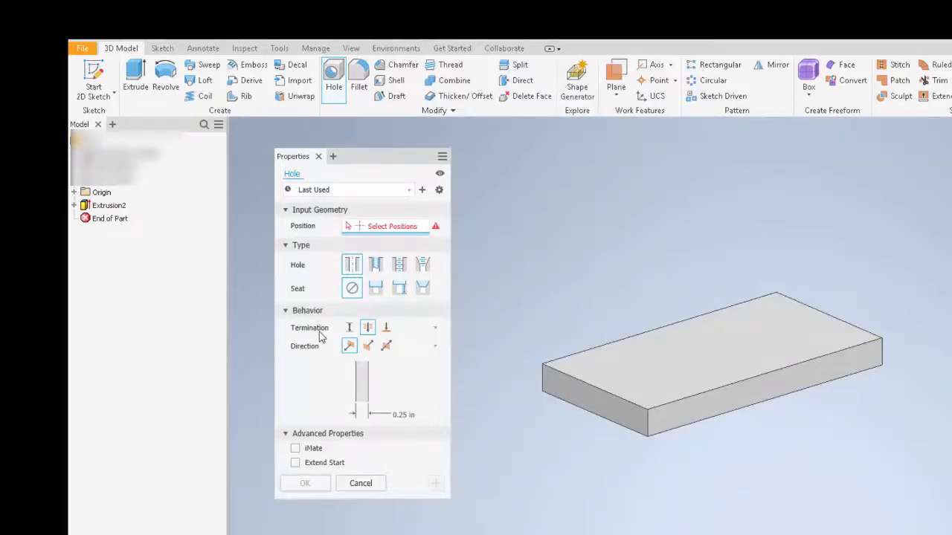
mouse_move(342, 346)
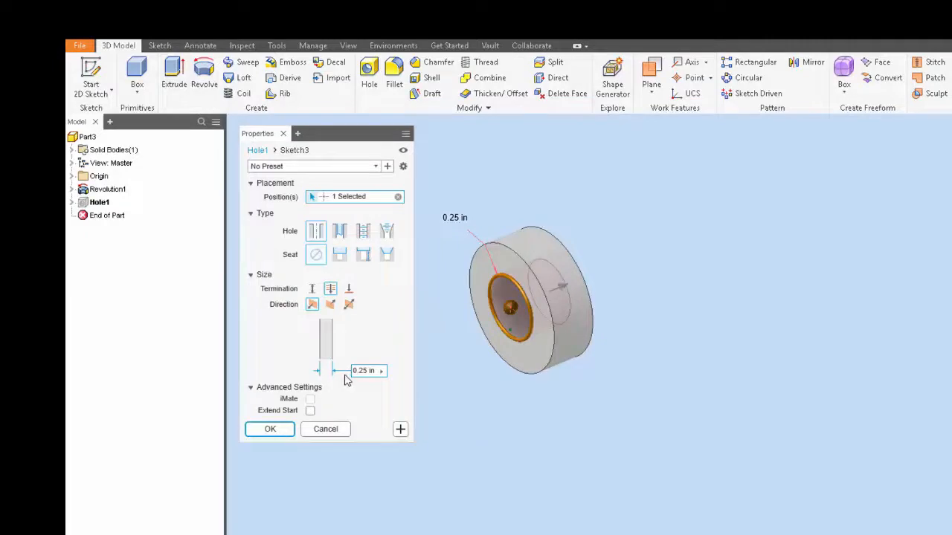
mouse_move(324, 335)
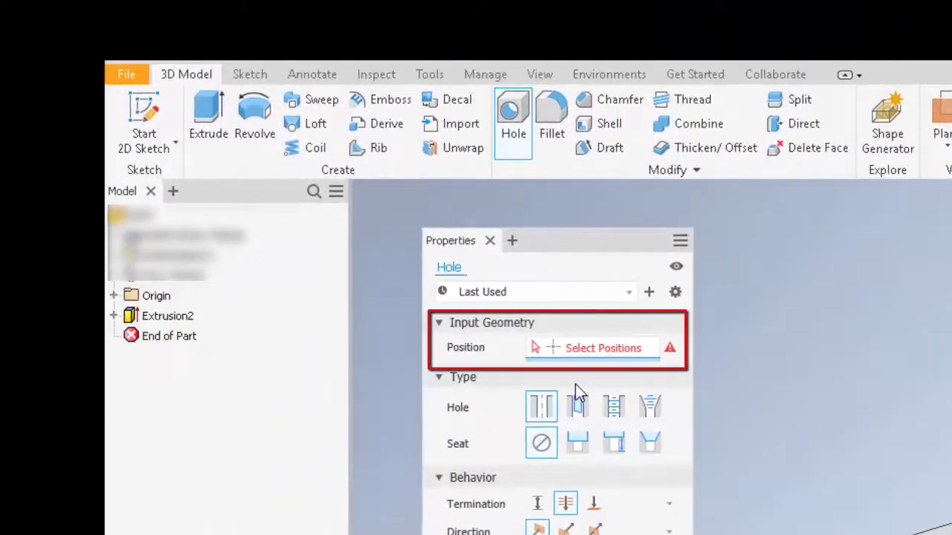
mouse_move(577, 376)
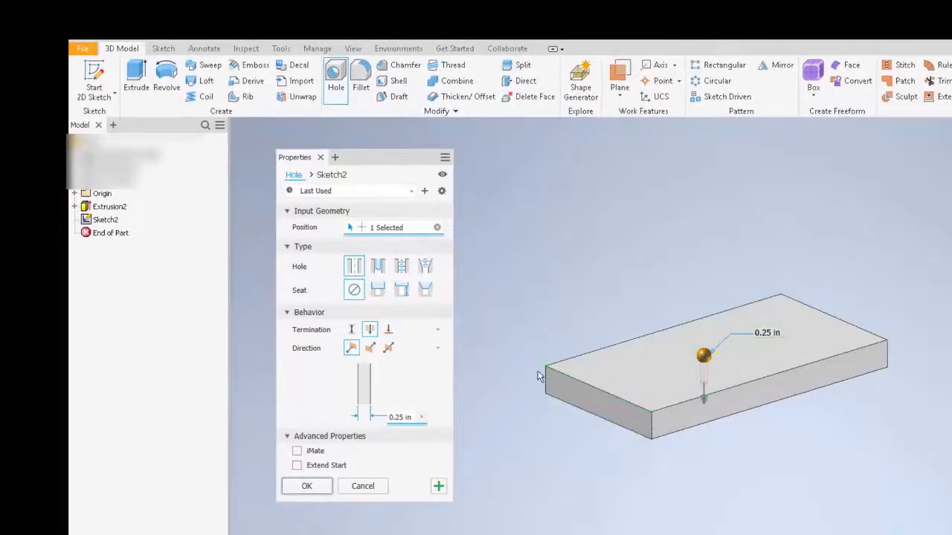
mouse_move(532, 338)
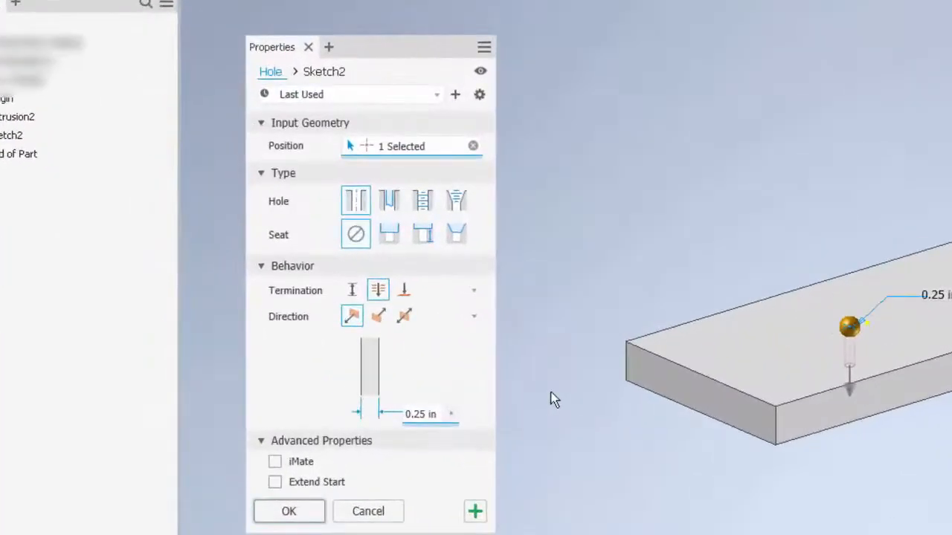
mouse_move(480, 324)
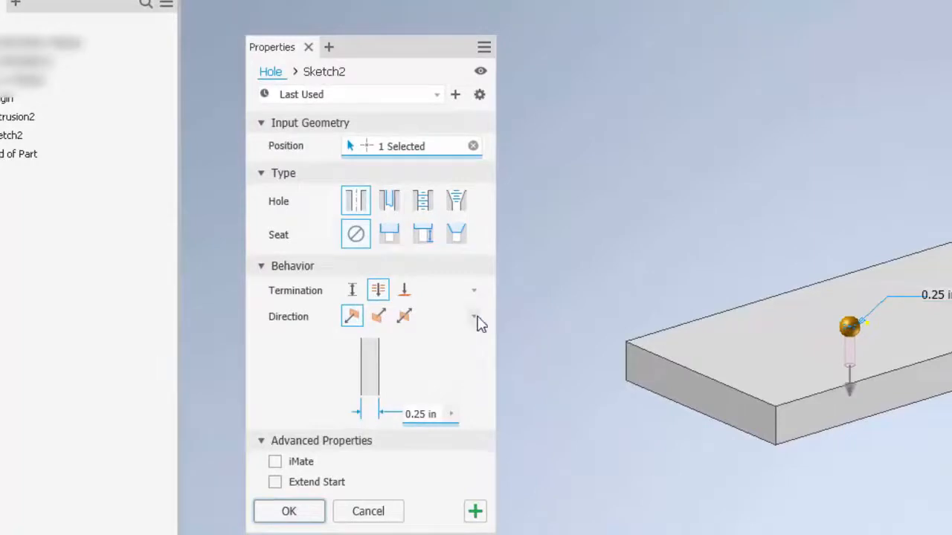
click(474, 316)
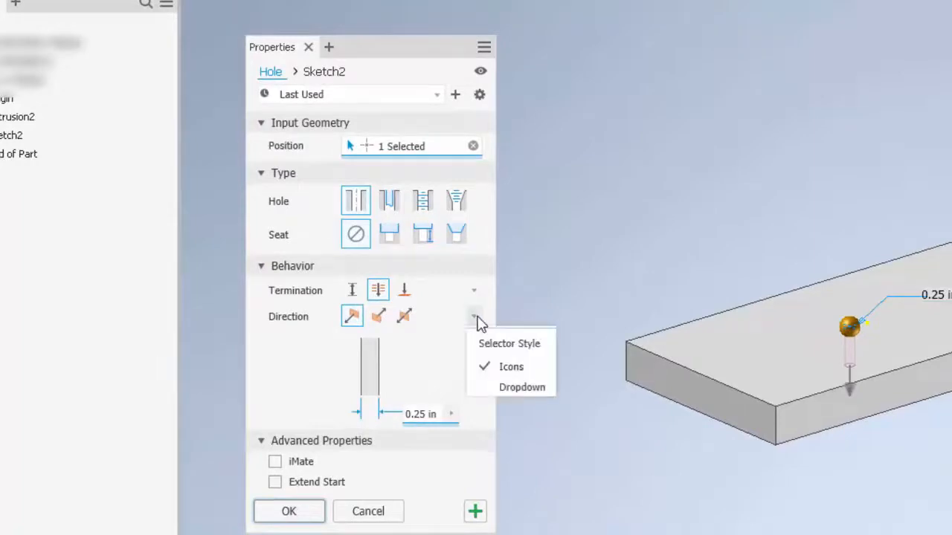
mouse_move(522, 388)
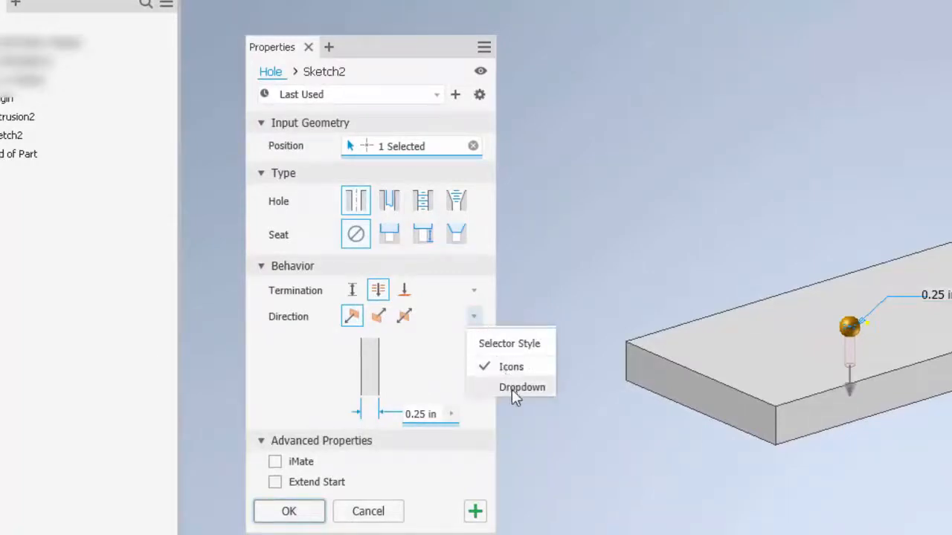
click(522, 387)
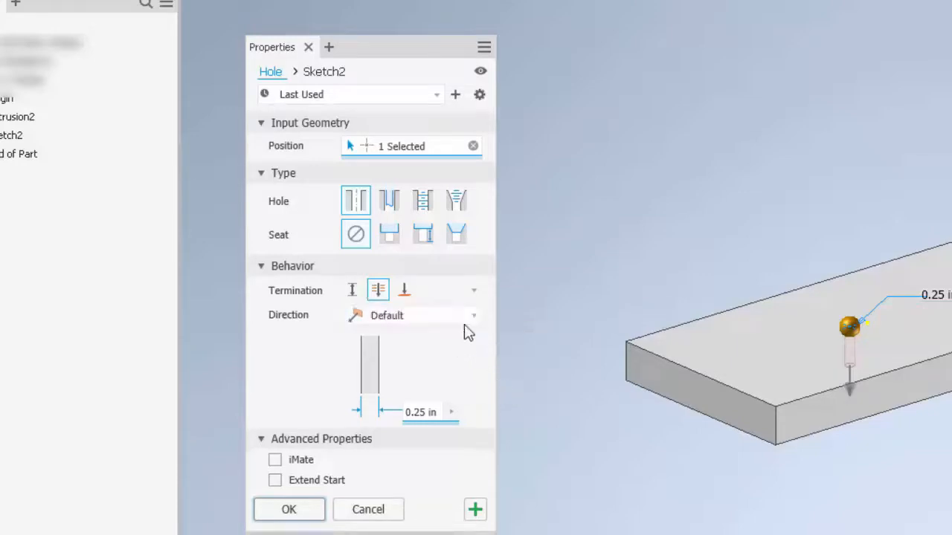
click(473, 316)
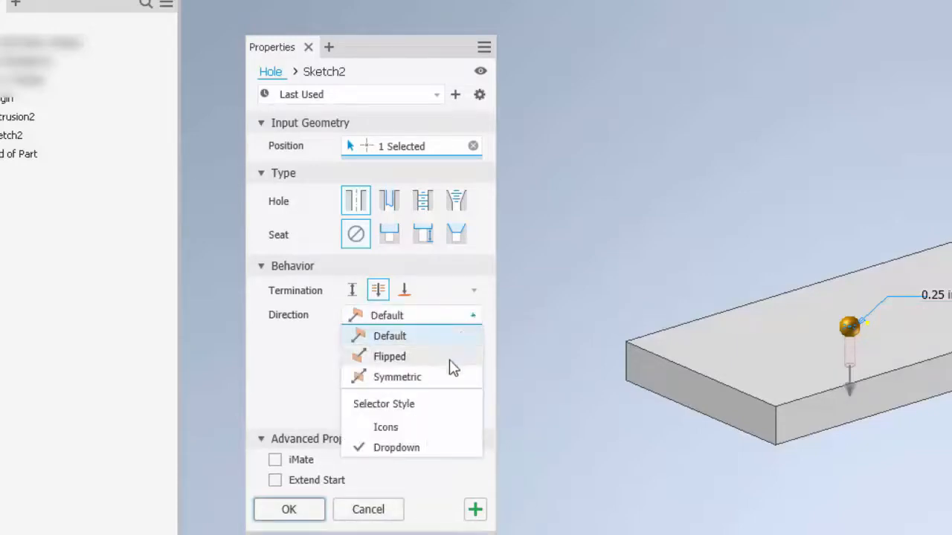
mouse_move(479, 322)
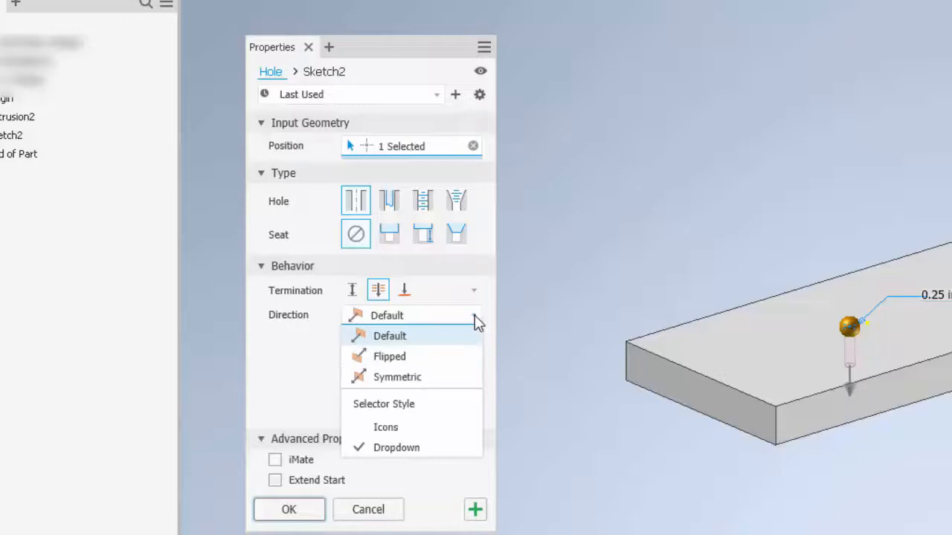
click(385, 427)
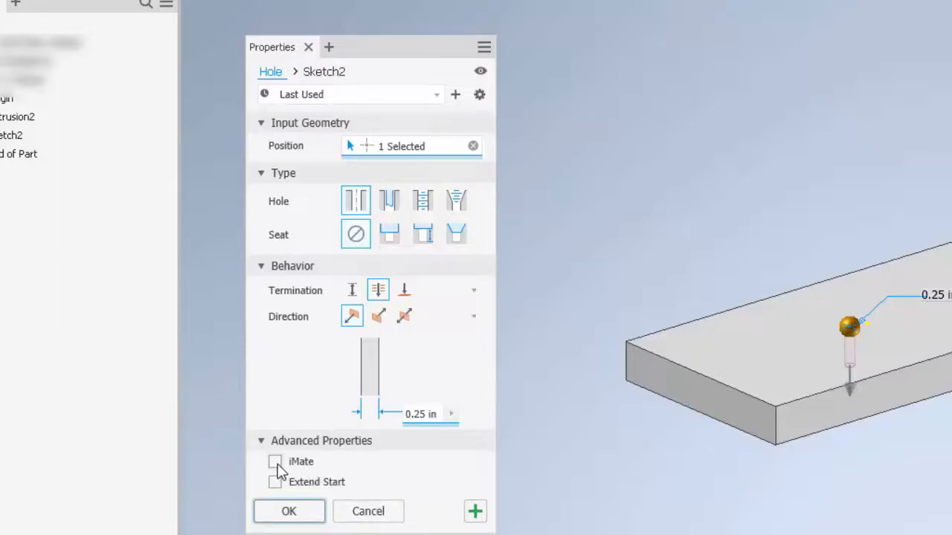
mouse_move(302, 470)
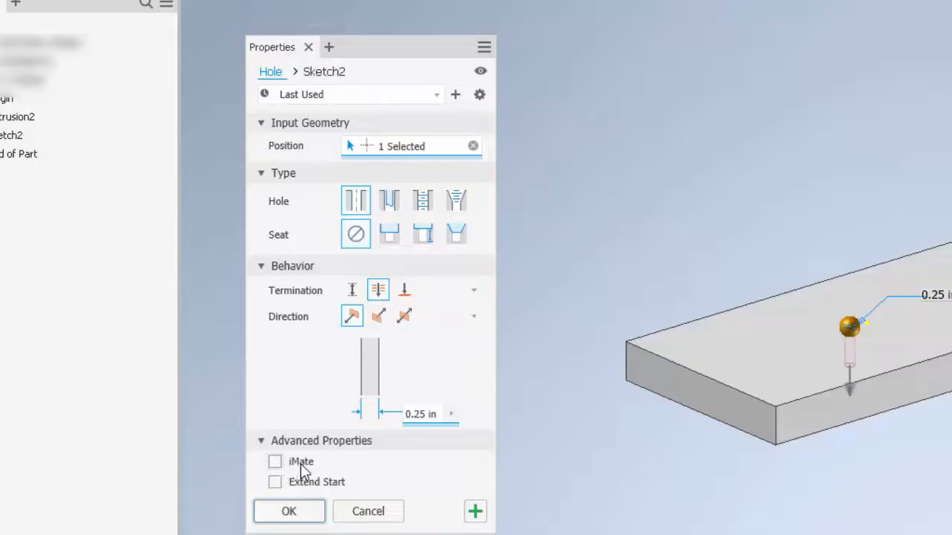
mouse_move(279, 487)
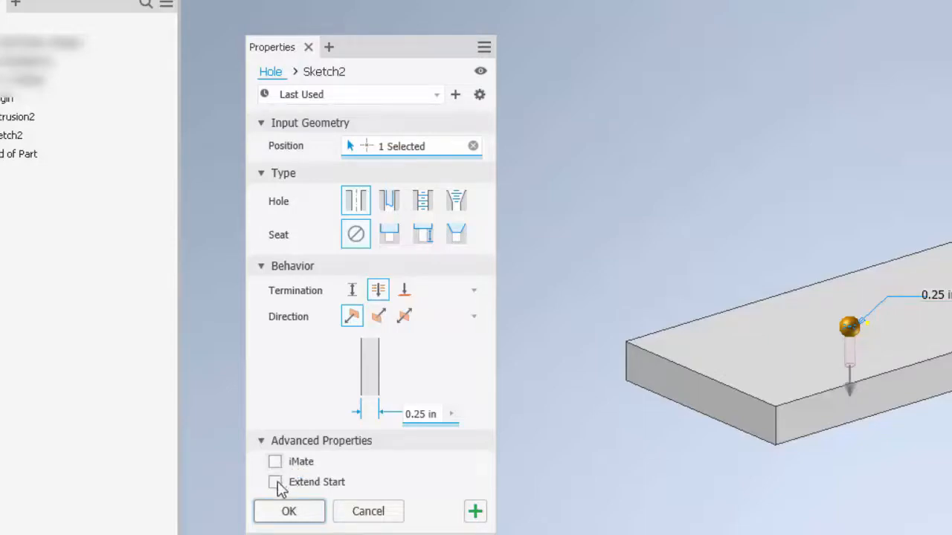
click(275, 482)
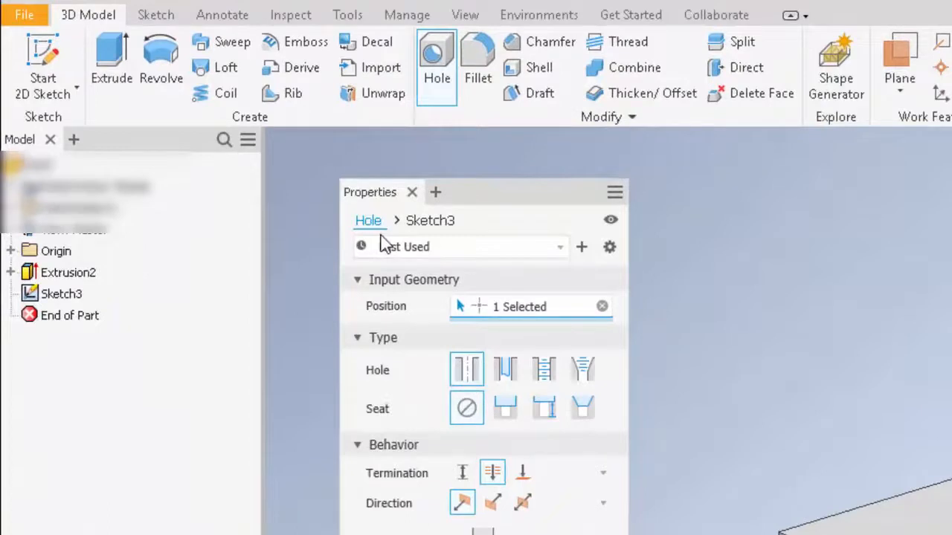
mouse_move(439, 234)
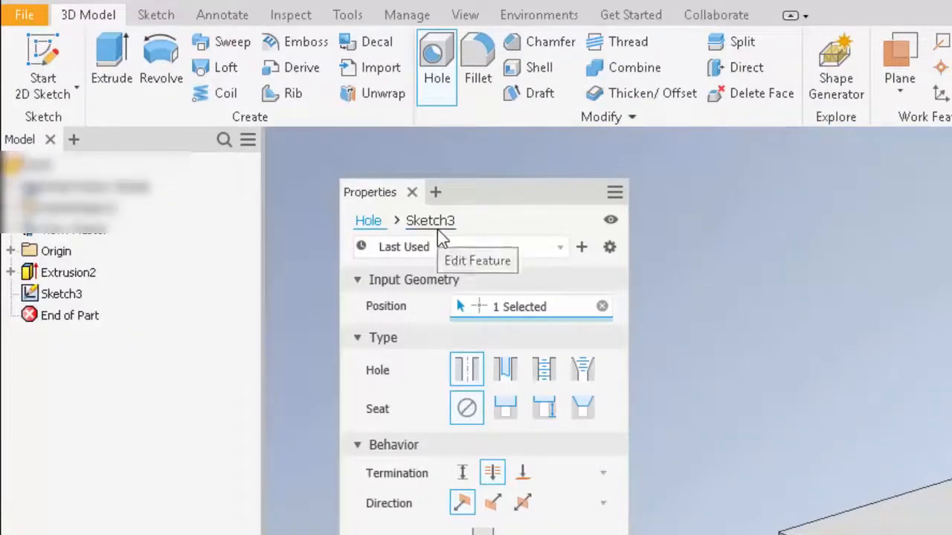
mouse_move(100, 301)
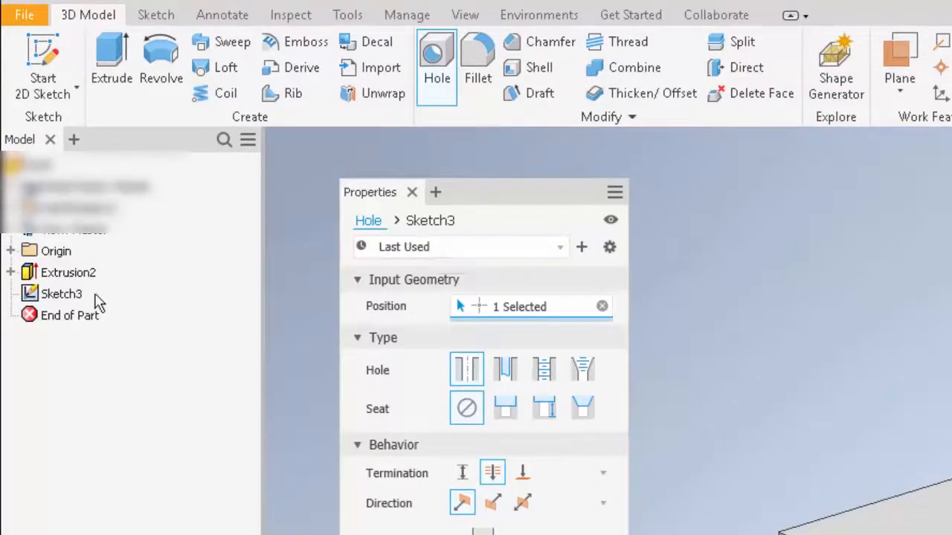
mouse_move(465, 313)
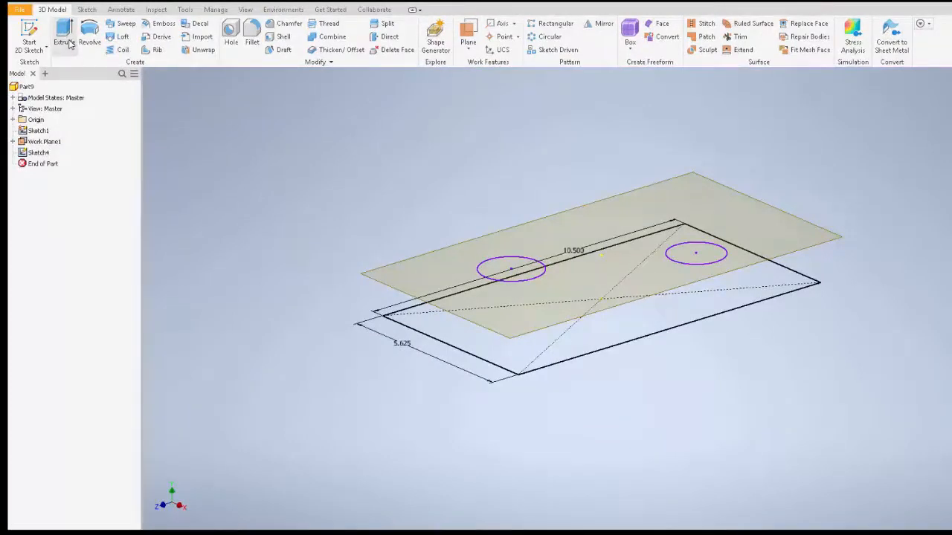
- Extrude the rectangle into a 1.25 in plate, then extrude the top circles into cylinders
click(63, 41)
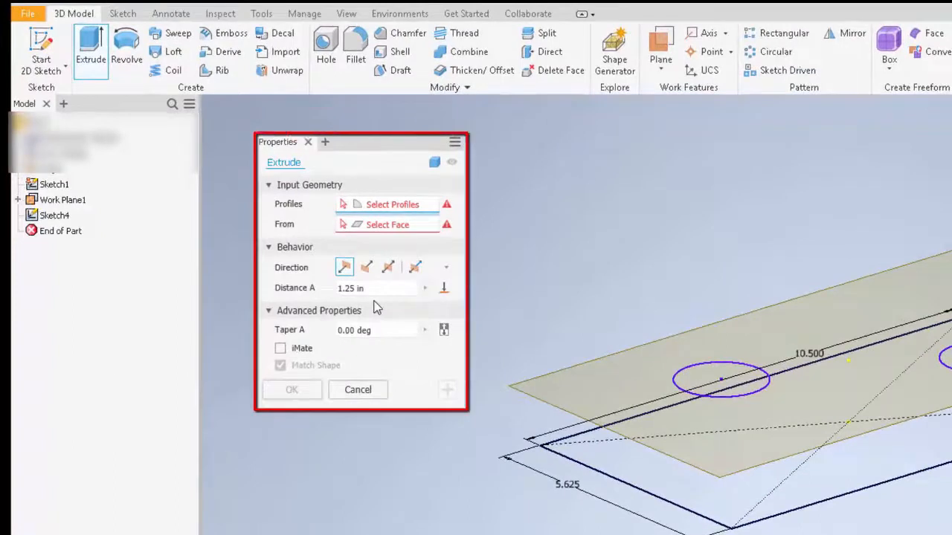
mouse_move(562, 435)
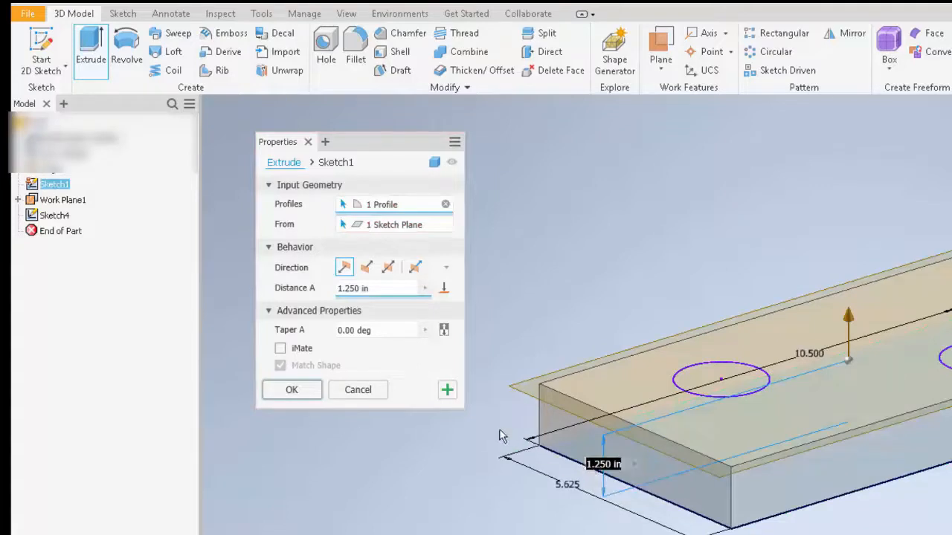
mouse_move(461, 410)
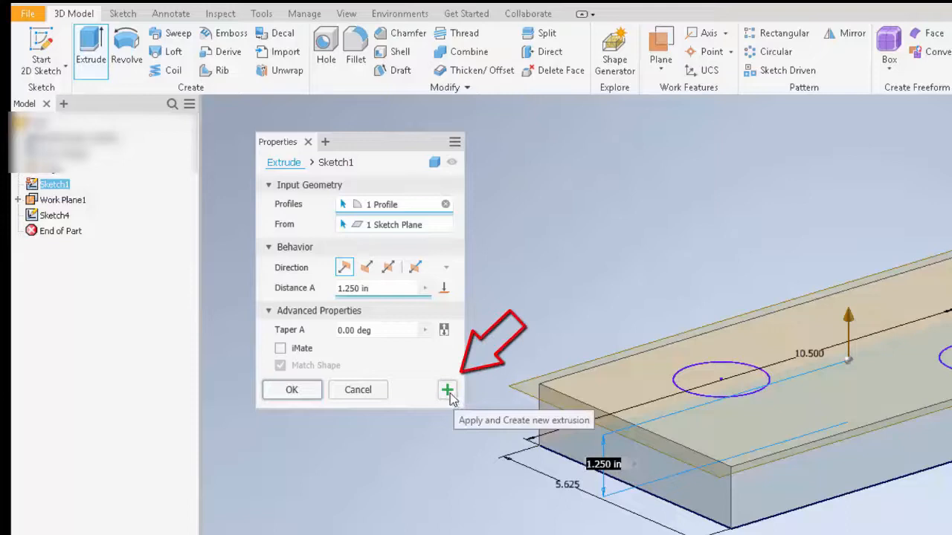
click(447, 389)
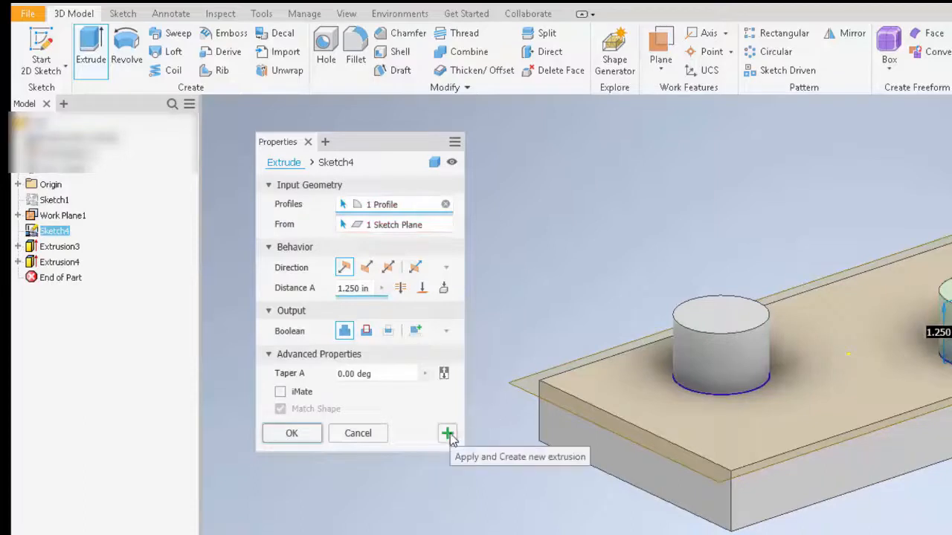
click(447, 434)
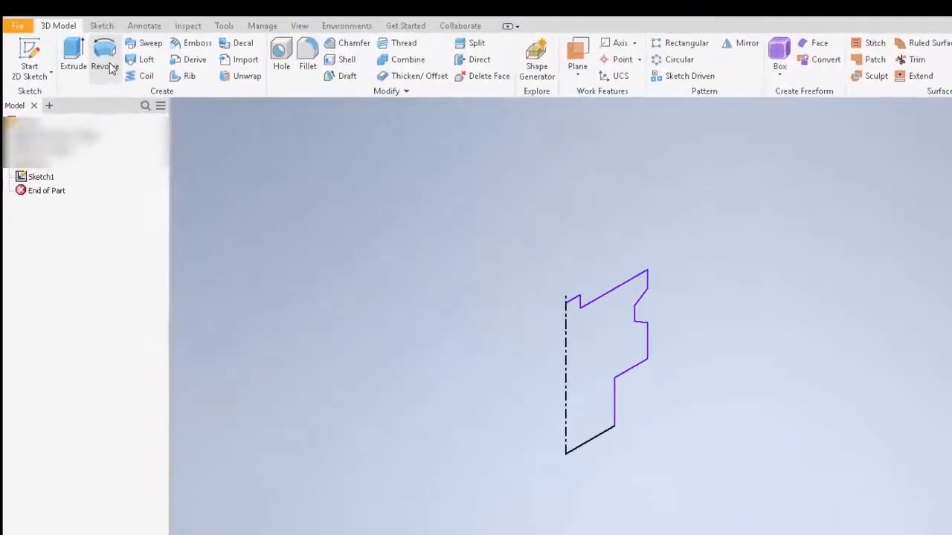
- Revolve the stepped profile 360° around its centerline axis into Revolution1
click(105, 60)
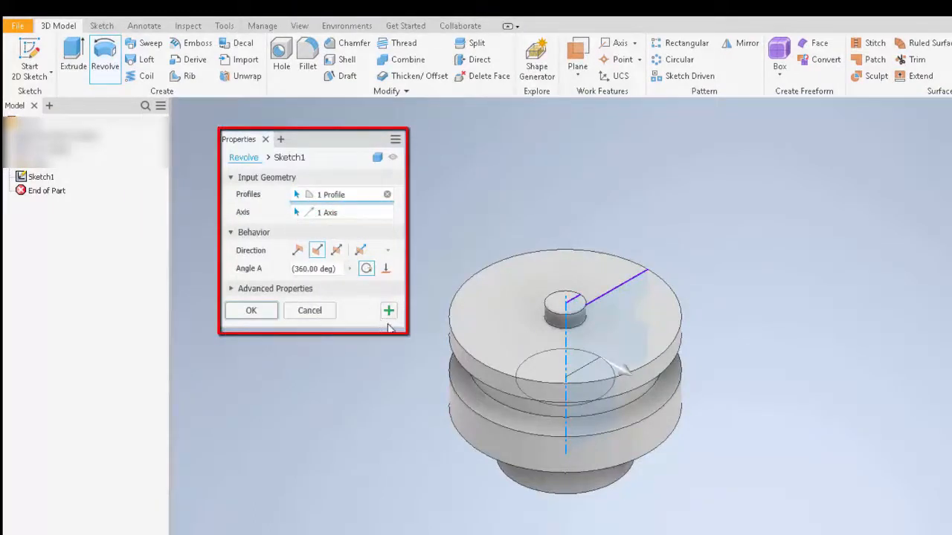
mouse_move(365, 328)
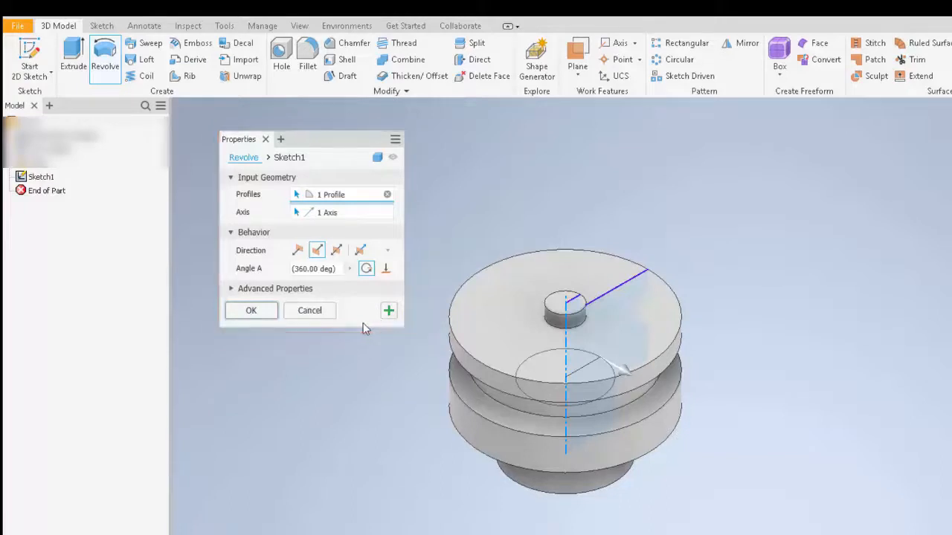
click(251, 310)
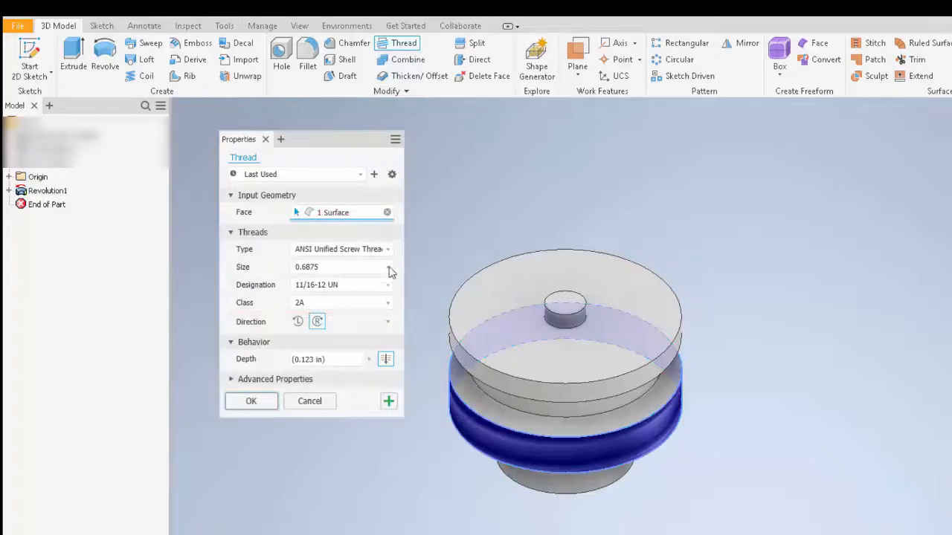
mouse_move(360, 234)
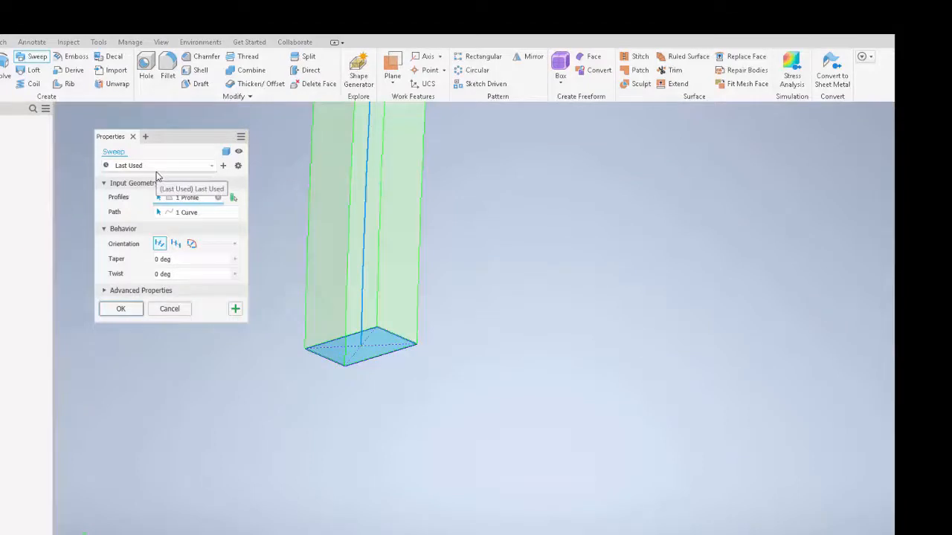
mouse_move(220, 318)
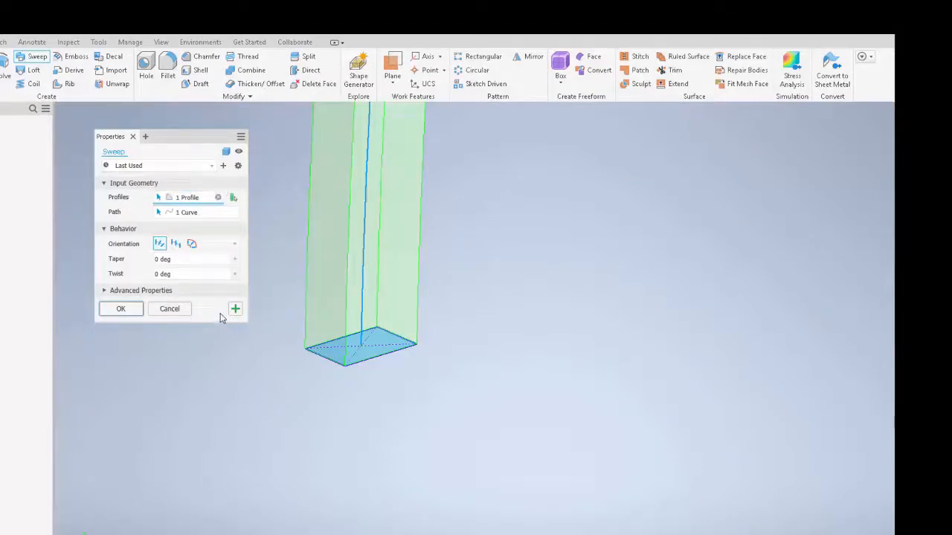
mouse_move(246, 209)
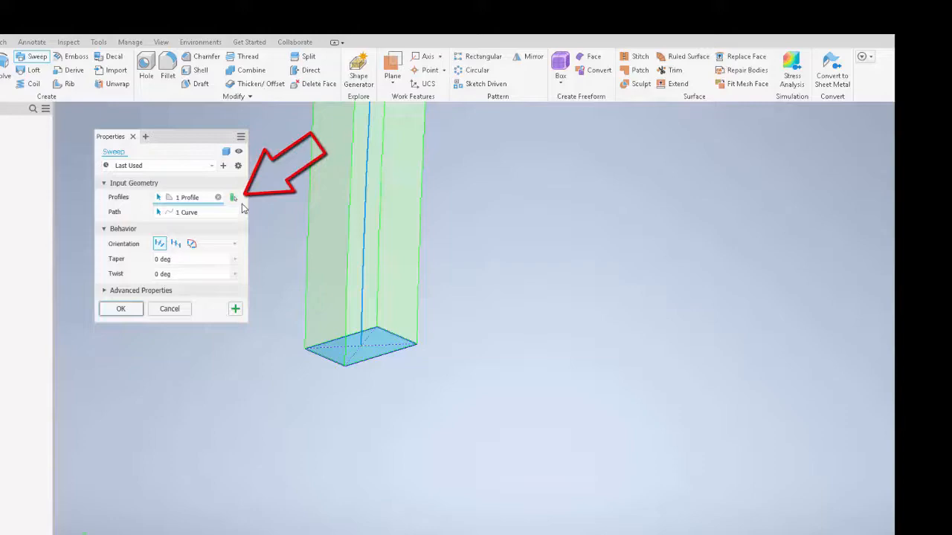
mouse_move(227, 222)
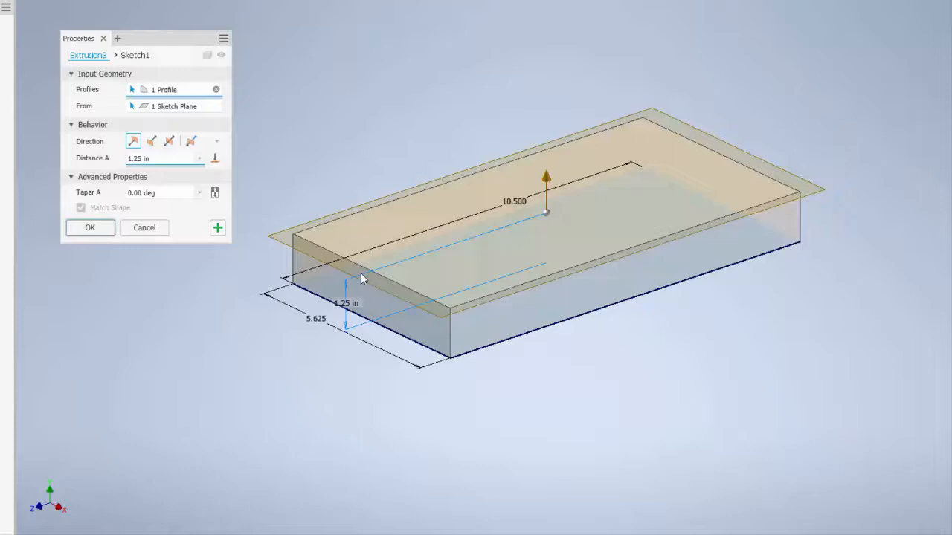
mouse_move(372, 266)
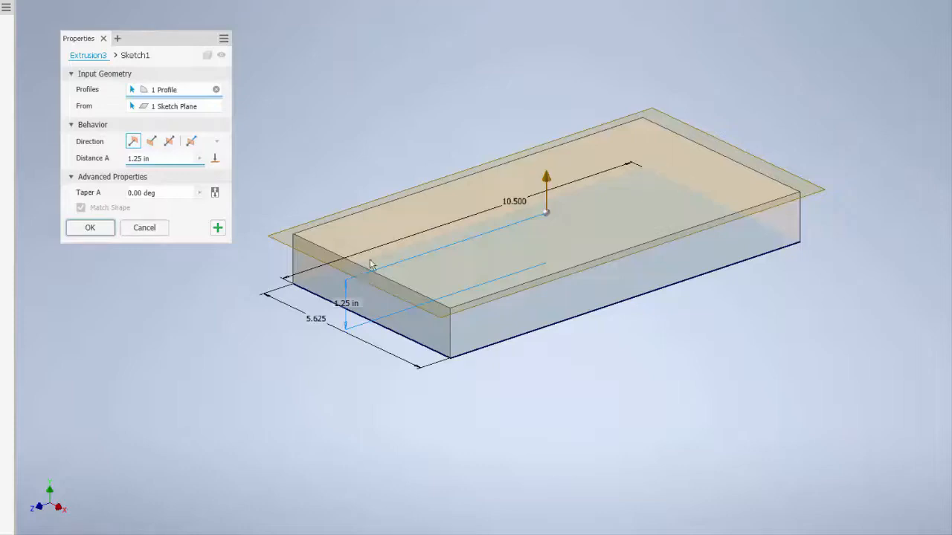